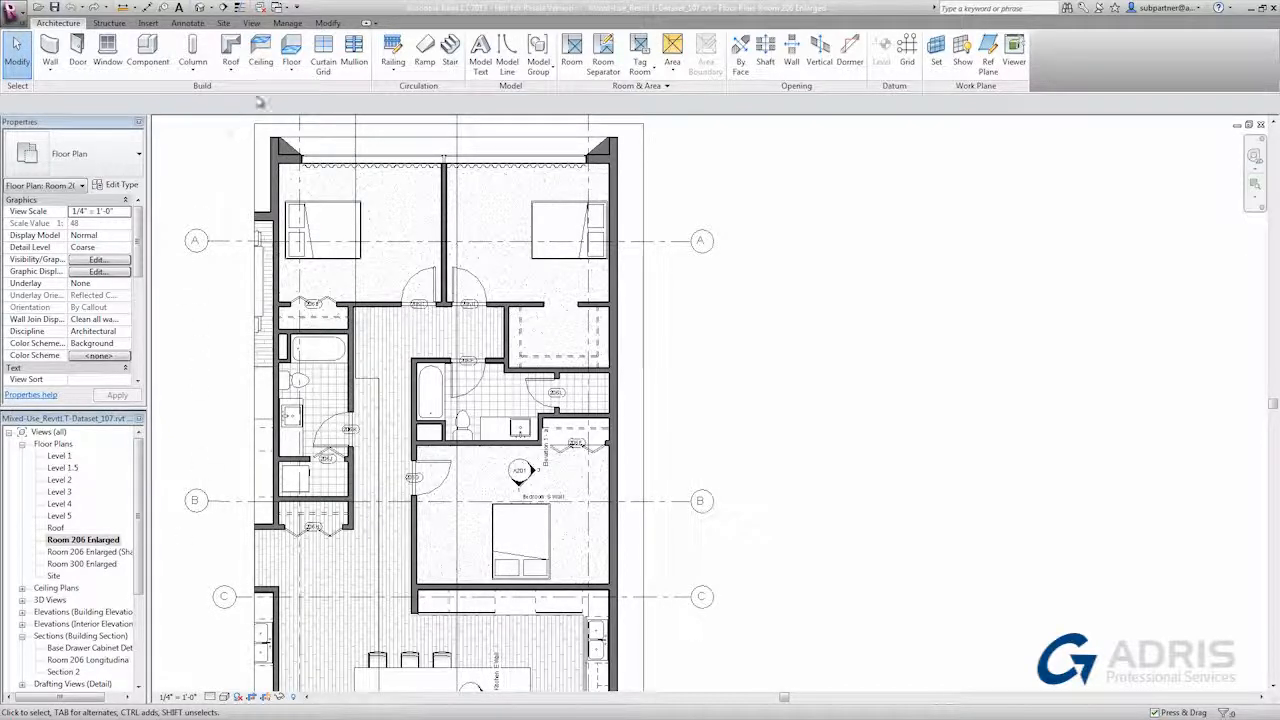
Step: Inspect the Walls line settings in Object Styles, closing without changes
{"action": "left_click", "coordinate": [287, 22]}
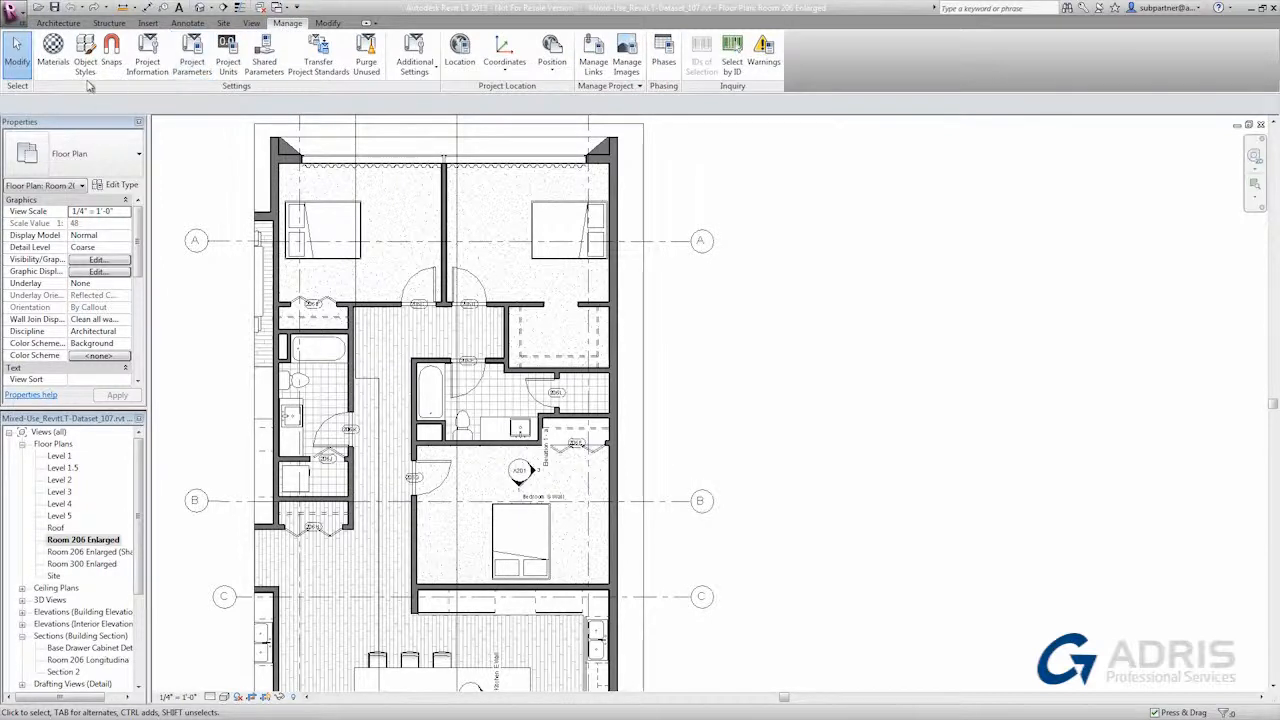
{"action": "left_click", "coordinate": [85, 50]}
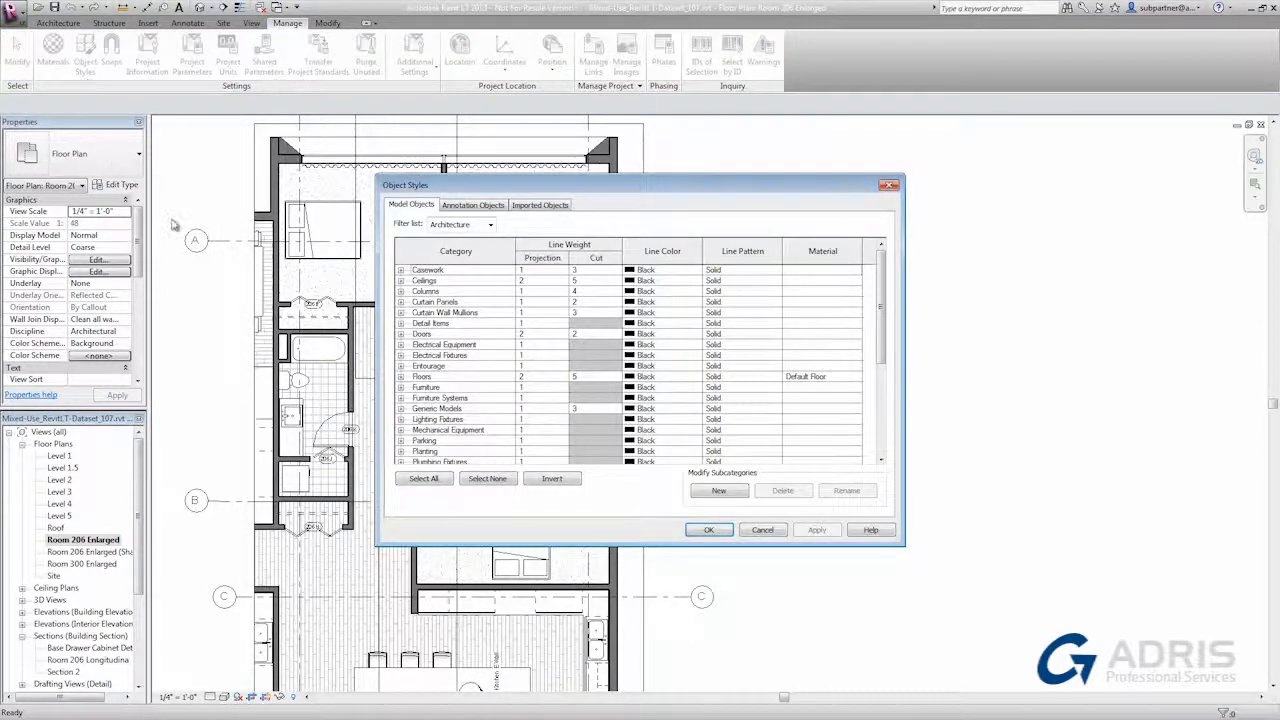
{"action": "mouse_move", "coordinate": [435, 508]}
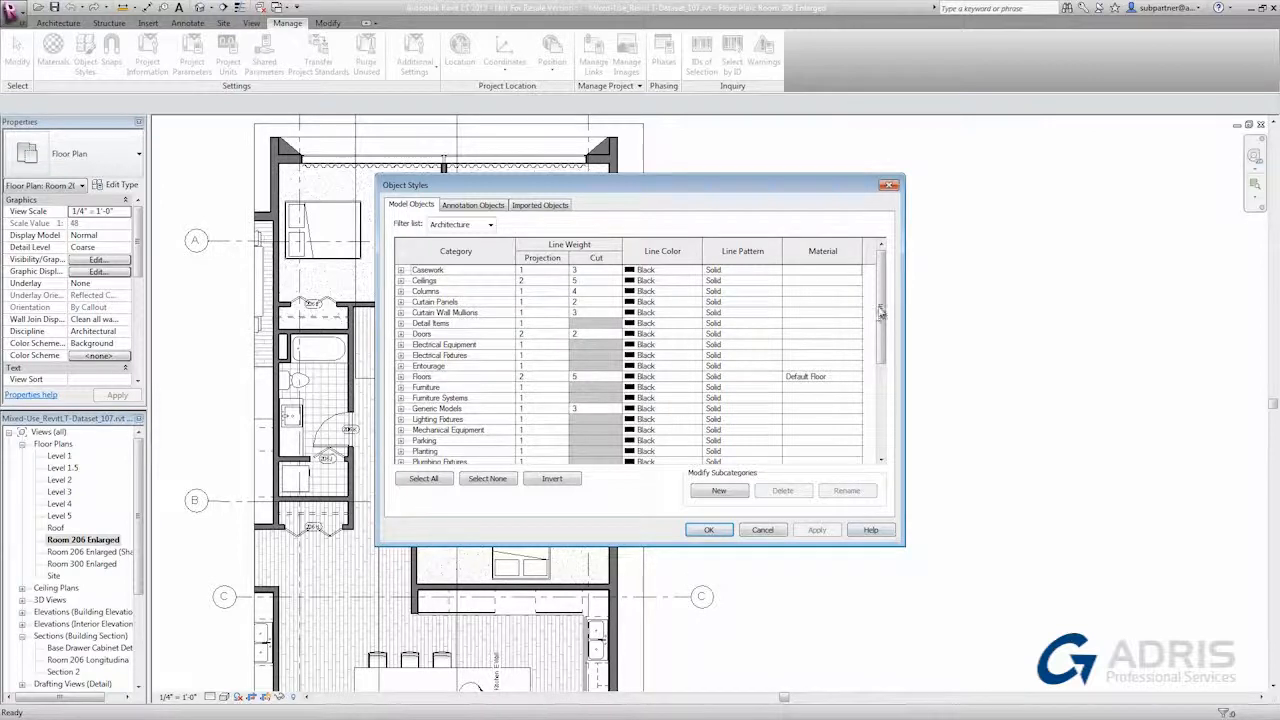
{"action": "scroll", "scroll_direction": "down", "scroll_amount": 3}
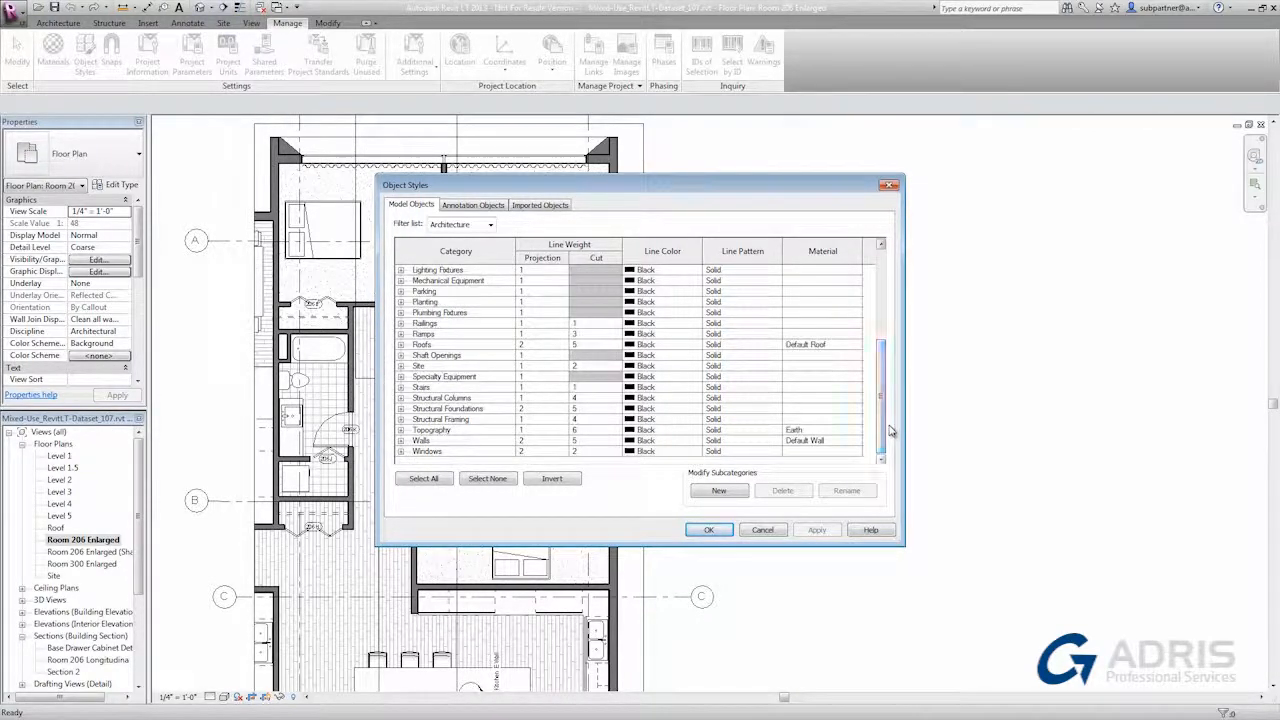
{"action": "left_click", "coordinate": [455, 440]}
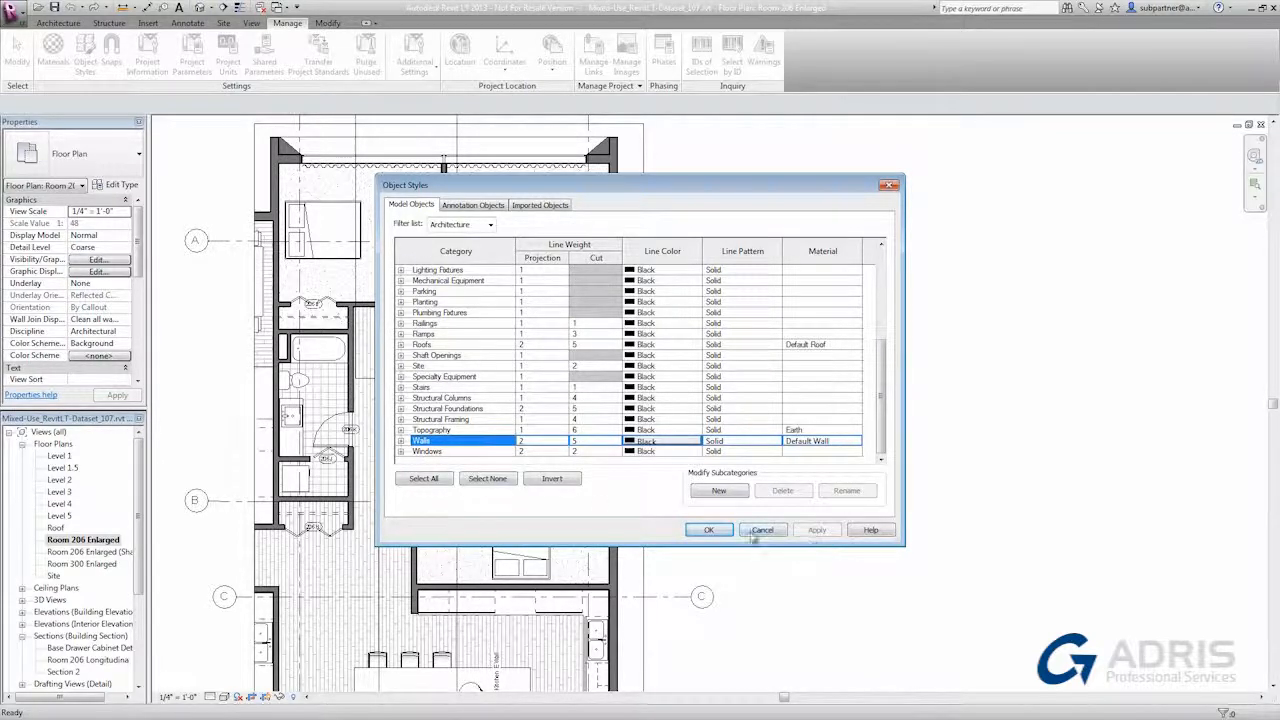
{"action": "left_click", "coordinate": [761, 530]}
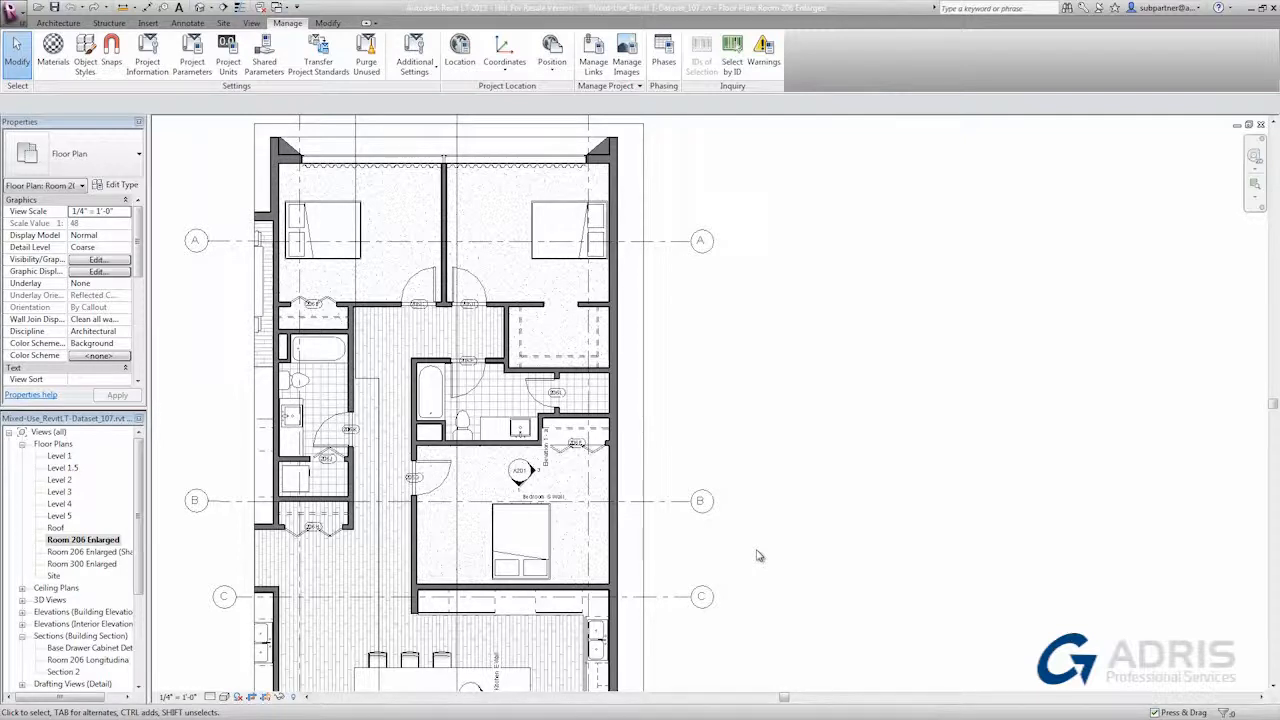
Step: Show the Room 206 Longitudinal section beside the floor plan with Doors hidden
{"action": "left_click", "coordinate": [85, 660]}
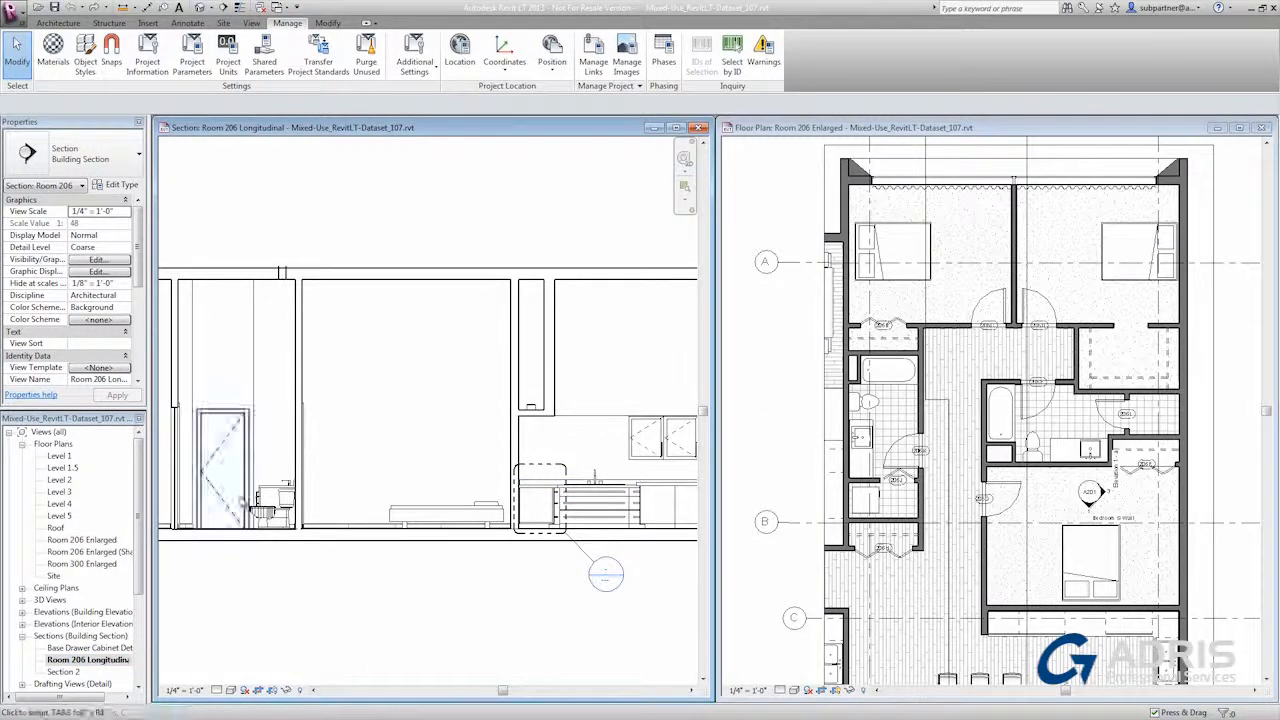
{"action": "left_click", "coordinate": [222, 460]}
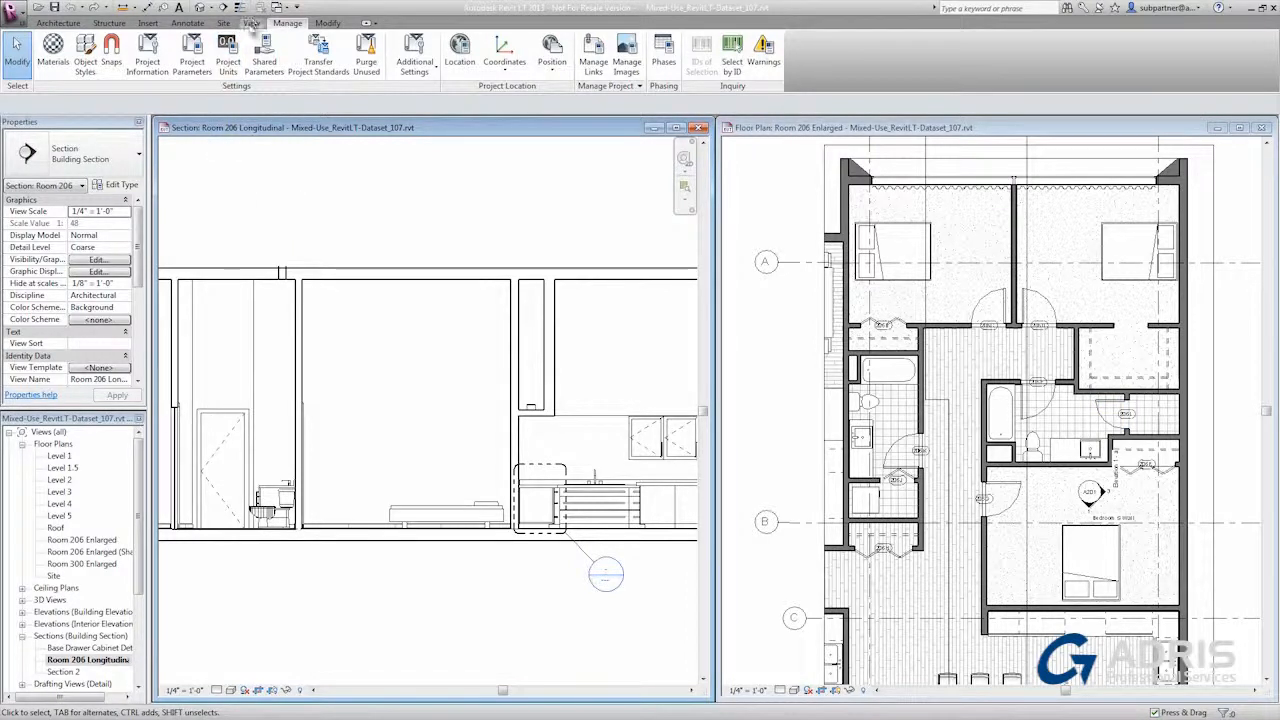
{"action": "left_click", "coordinate": [251, 23]}
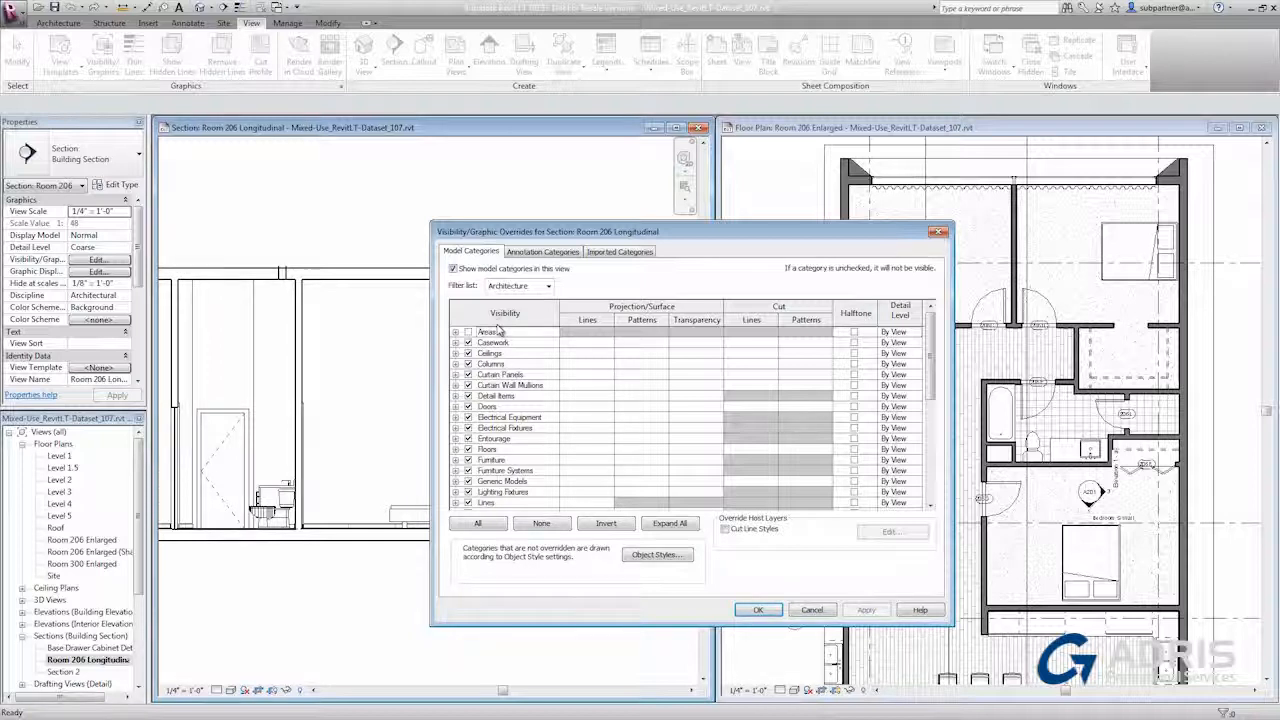
{"action": "mouse_move", "coordinate": [490, 460]}
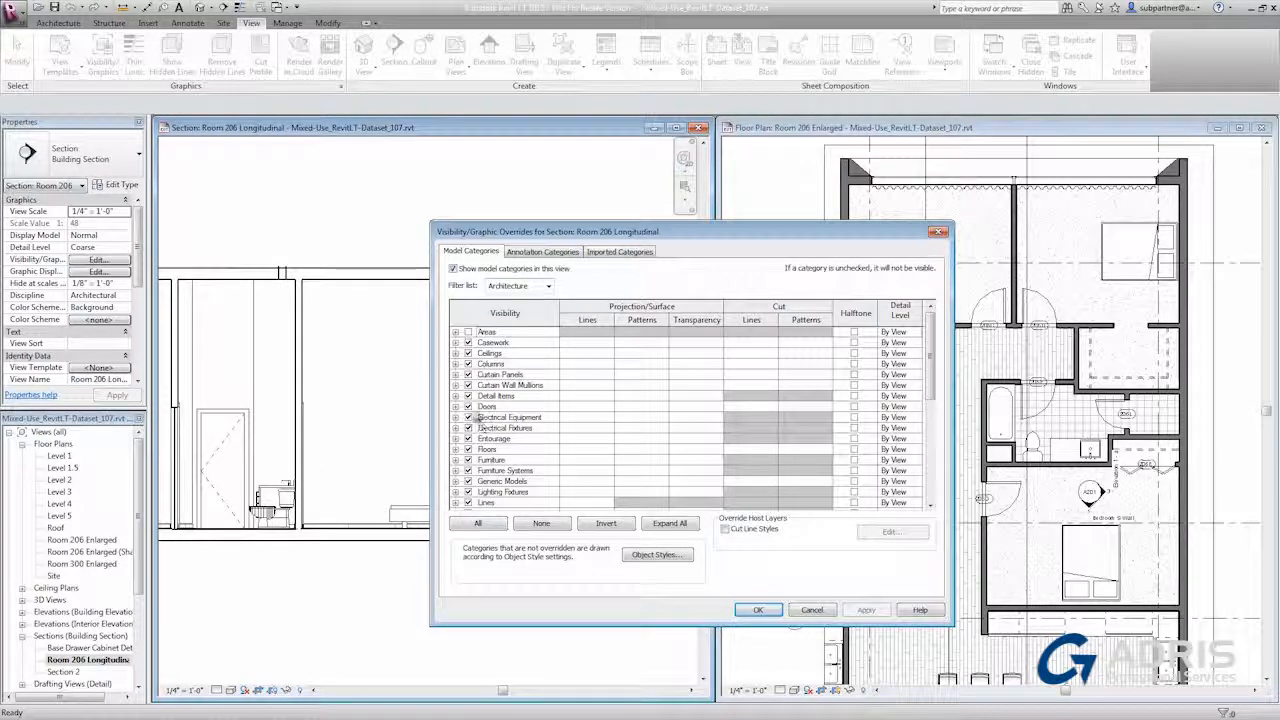
{"action": "left_click", "coordinate": [487, 406]}
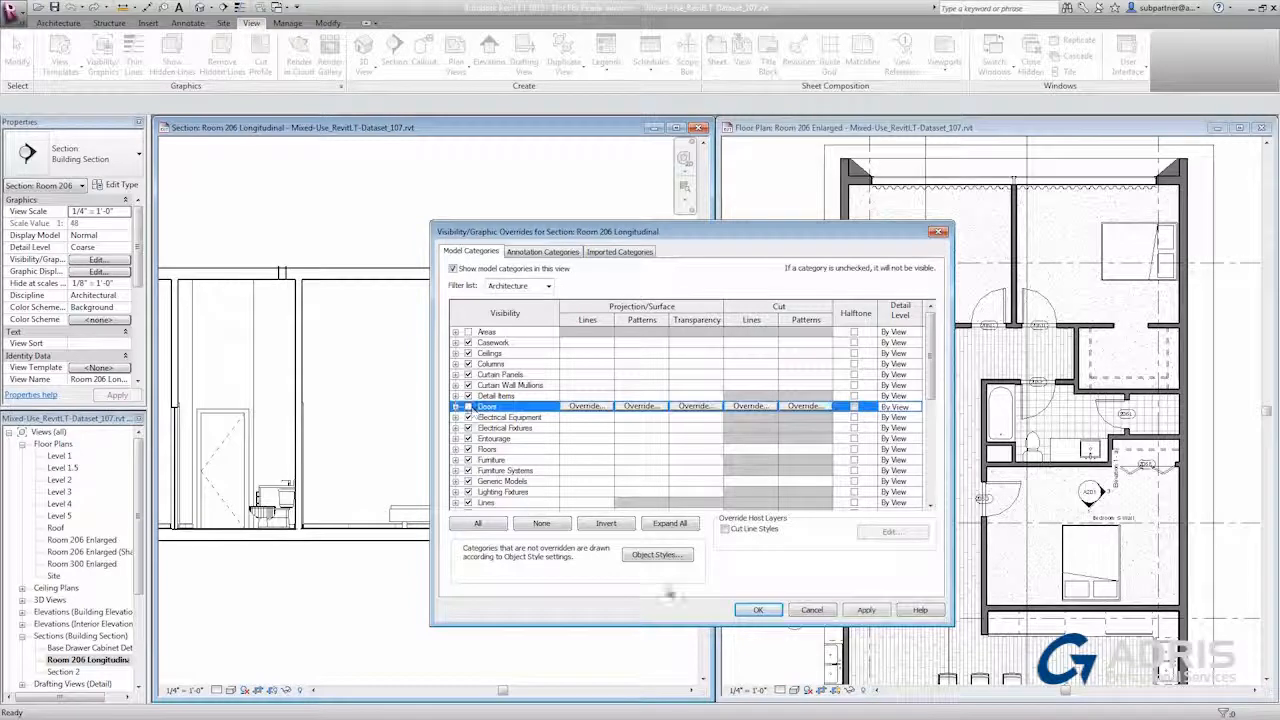
{"action": "left_click", "coordinate": [757, 609]}
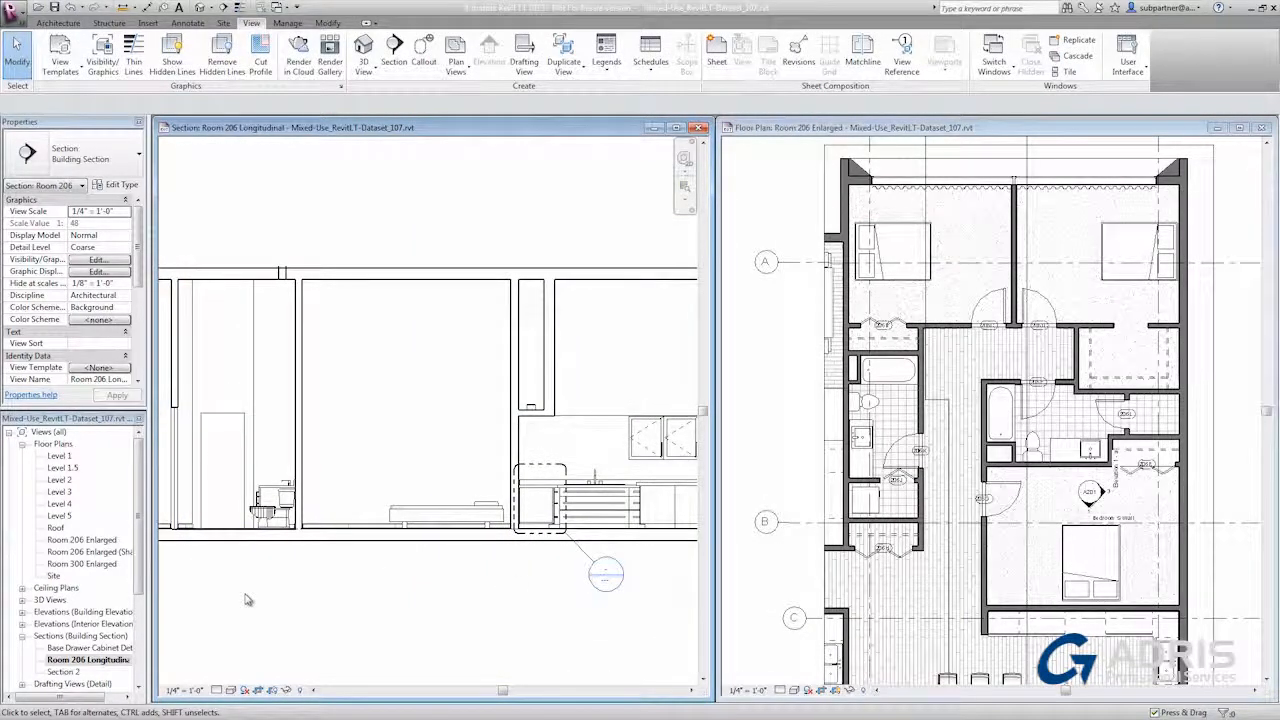
{"action": "mouse_move", "coordinate": [1138, 428]}
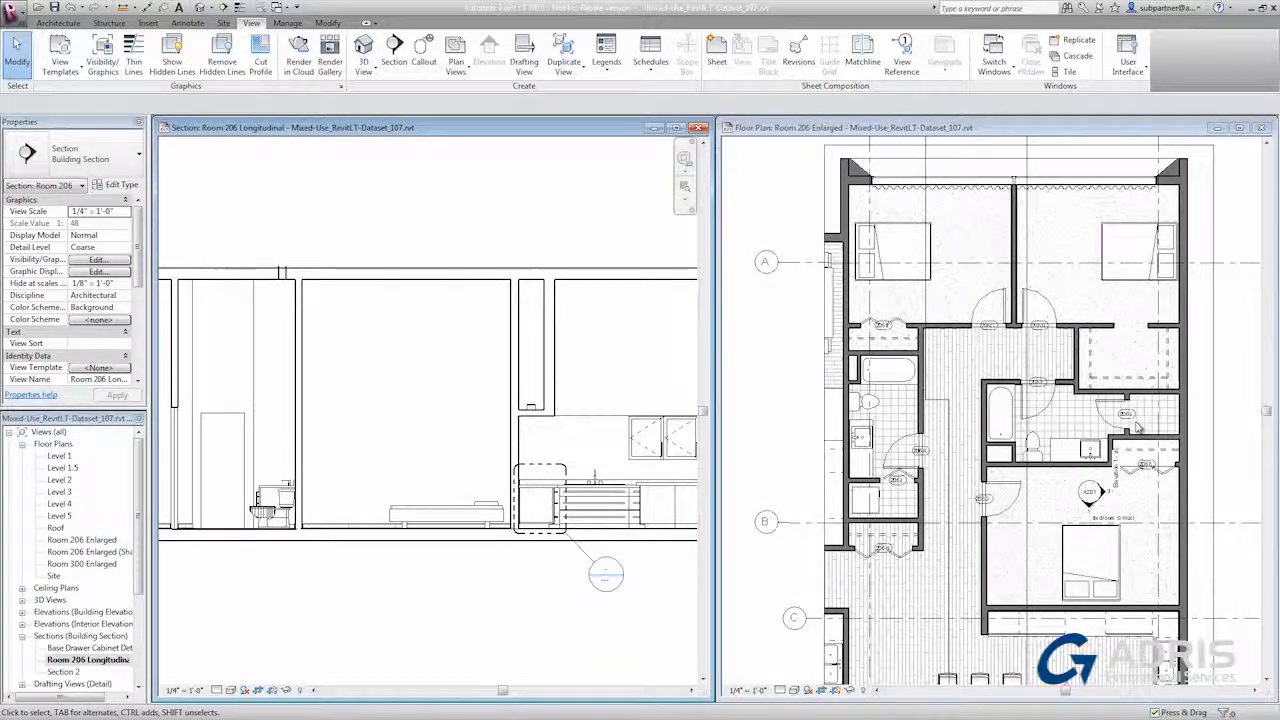
{"action": "mouse_move", "coordinate": [477, 634]}
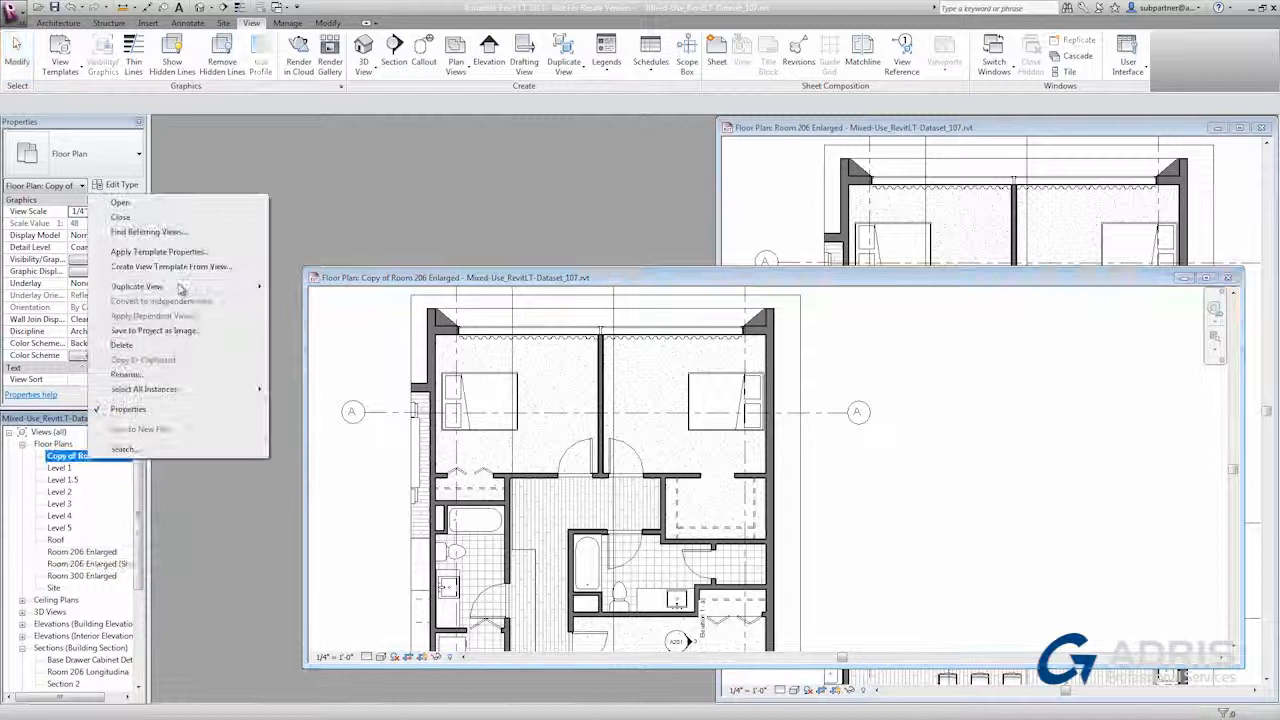
Step: Rename the copied floor plan to 'Room 206 Enlarged (Furniture)'
{"action": "left_click", "coordinate": [126, 373]}
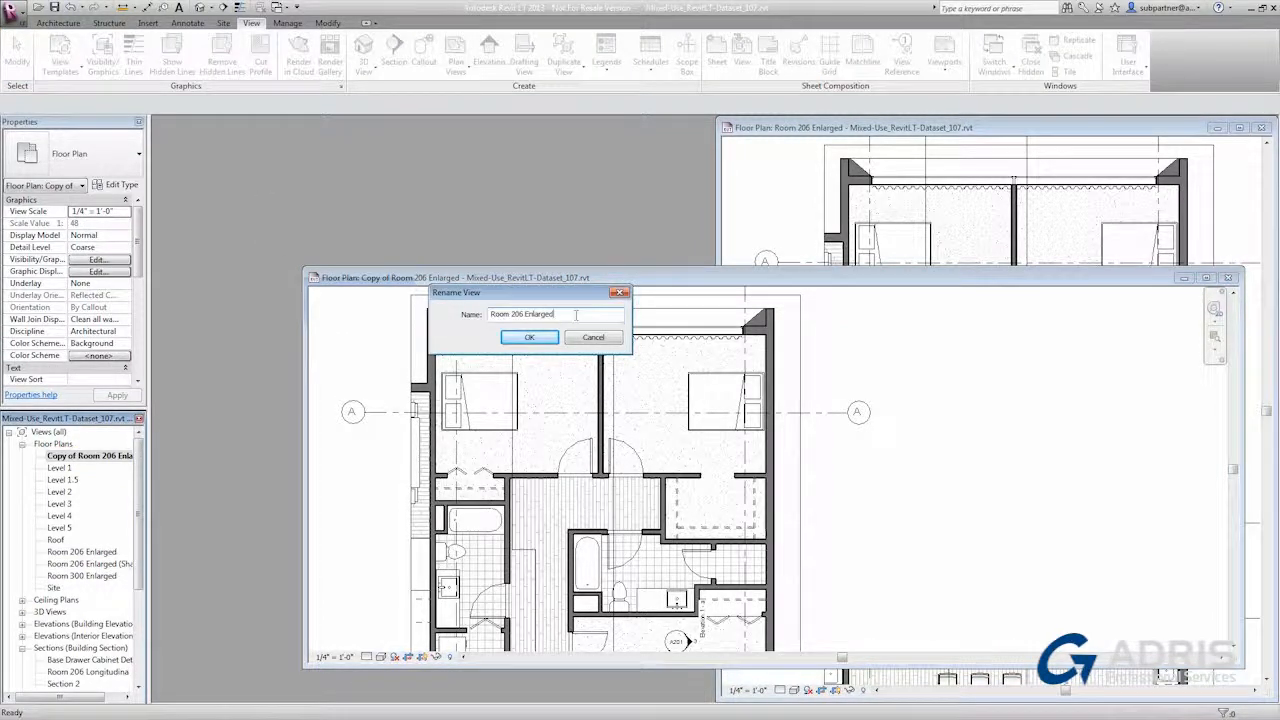
{"action": "left_click", "coordinate": [529, 337]}
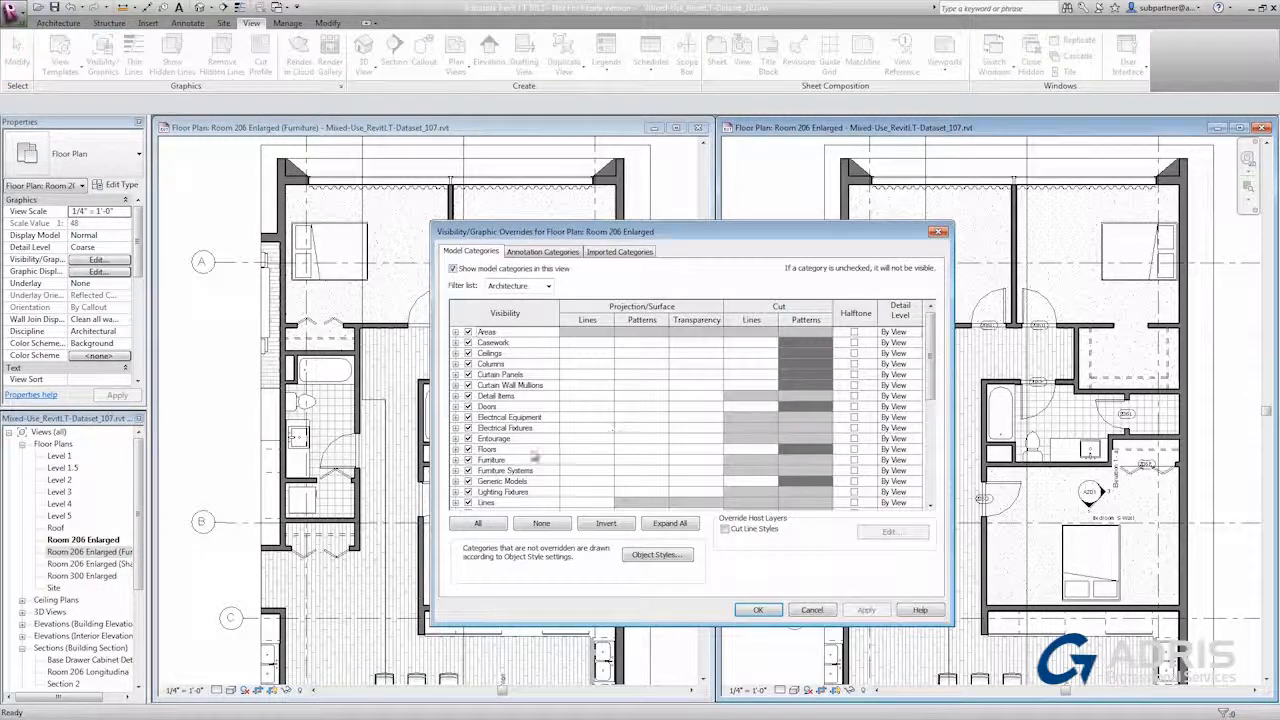
Step: Hide Furniture in the original plan and Grids in the Furniture copy
{"action": "left_click", "coordinate": [492, 459]}
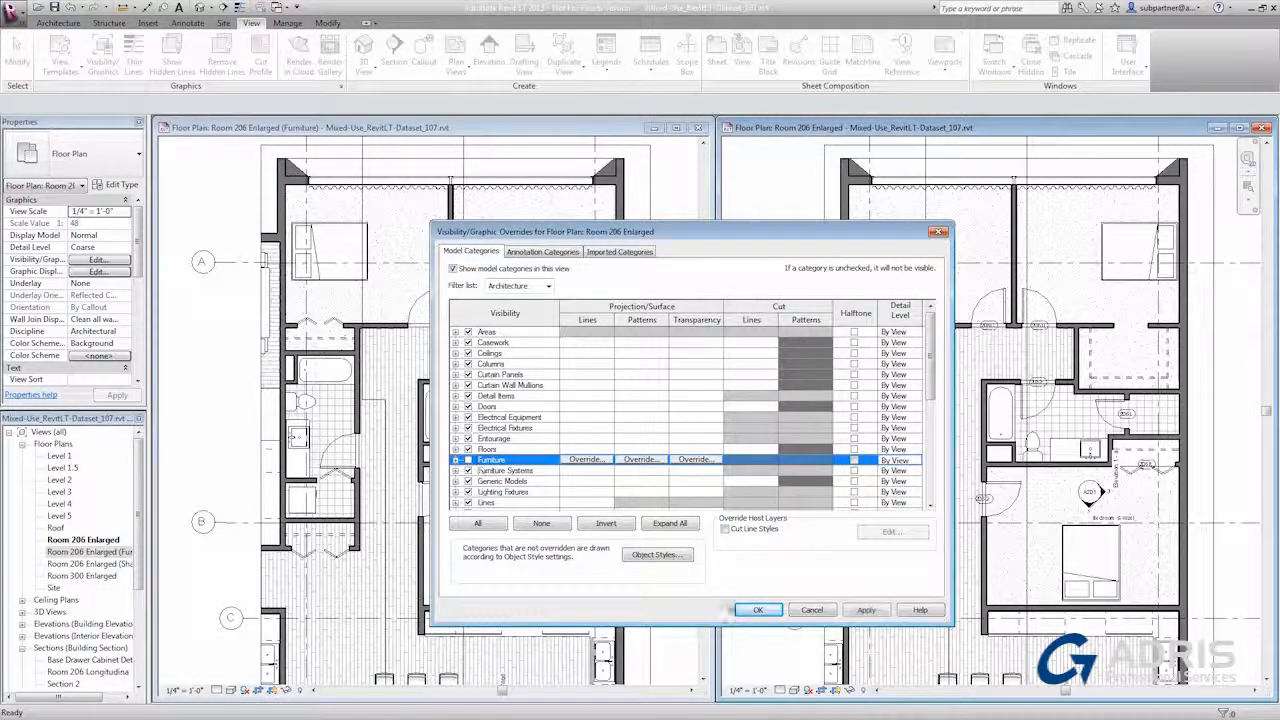
{"action": "left_click", "coordinate": [757, 609]}
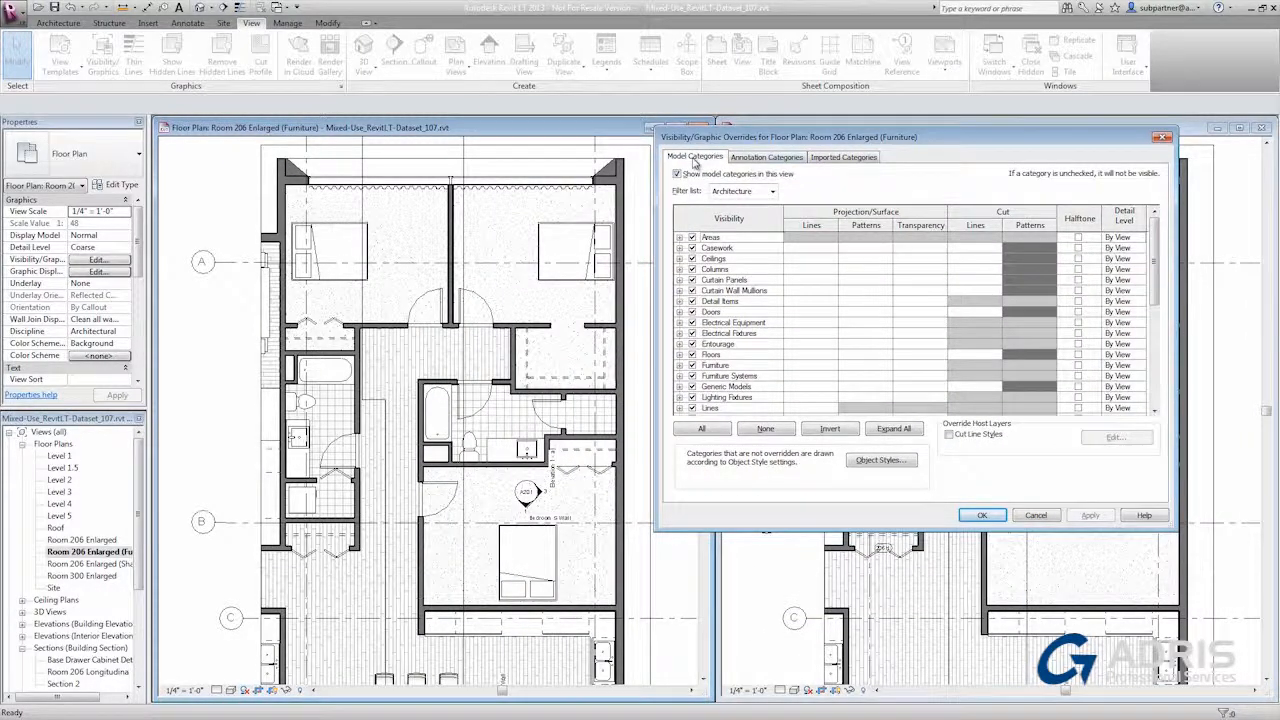
{"action": "left_click", "coordinate": [766, 157]}
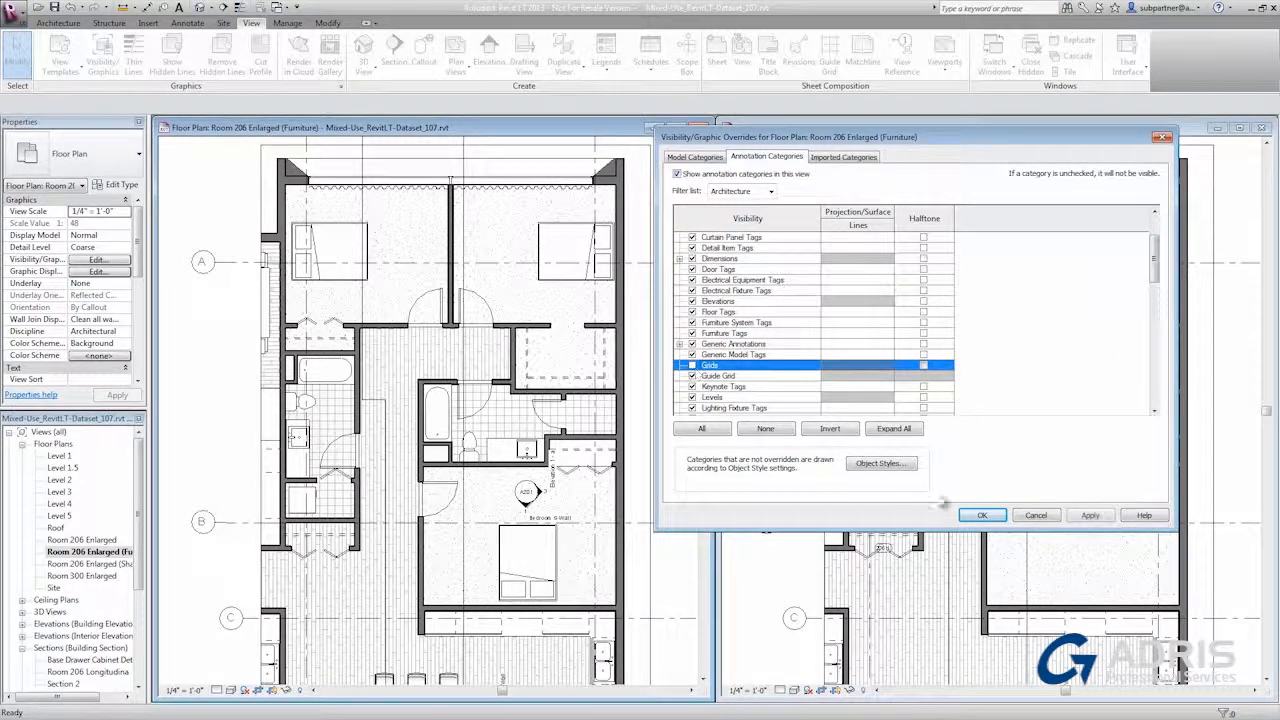
{"action": "left_click", "coordinate": [982, 514]}
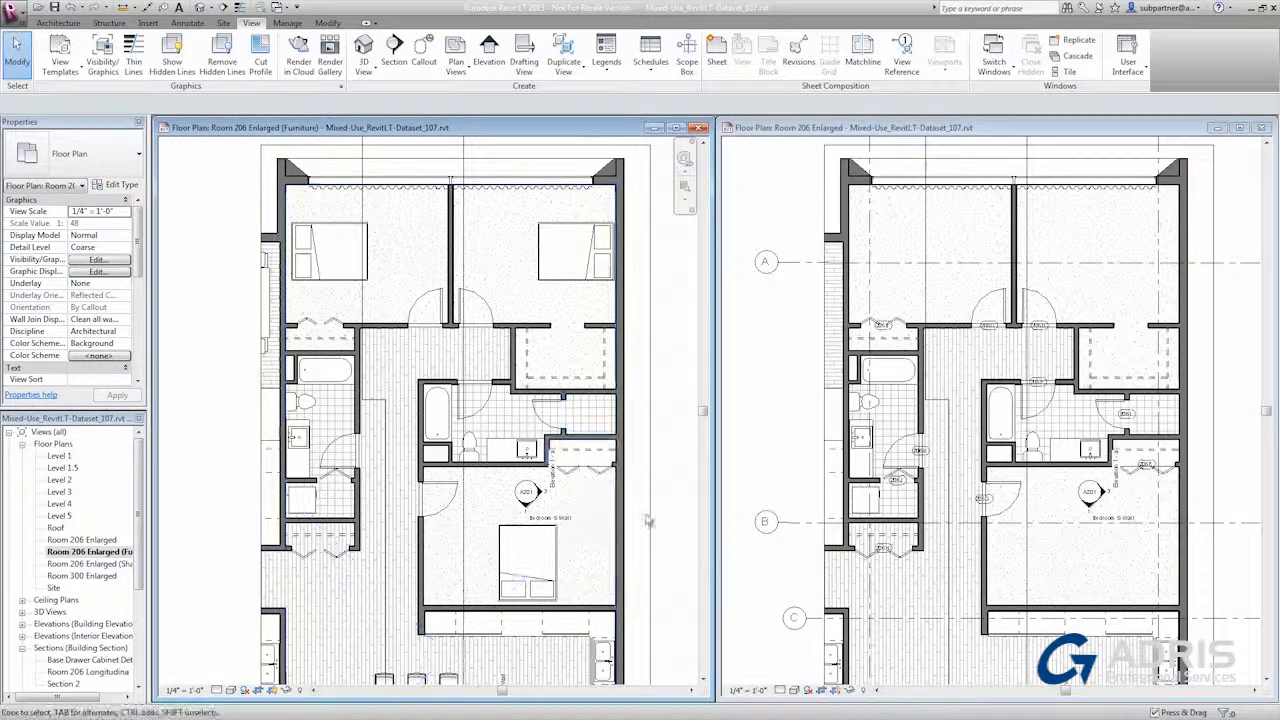
{"action": "mouse_move", "coordinate": [668, 510]}
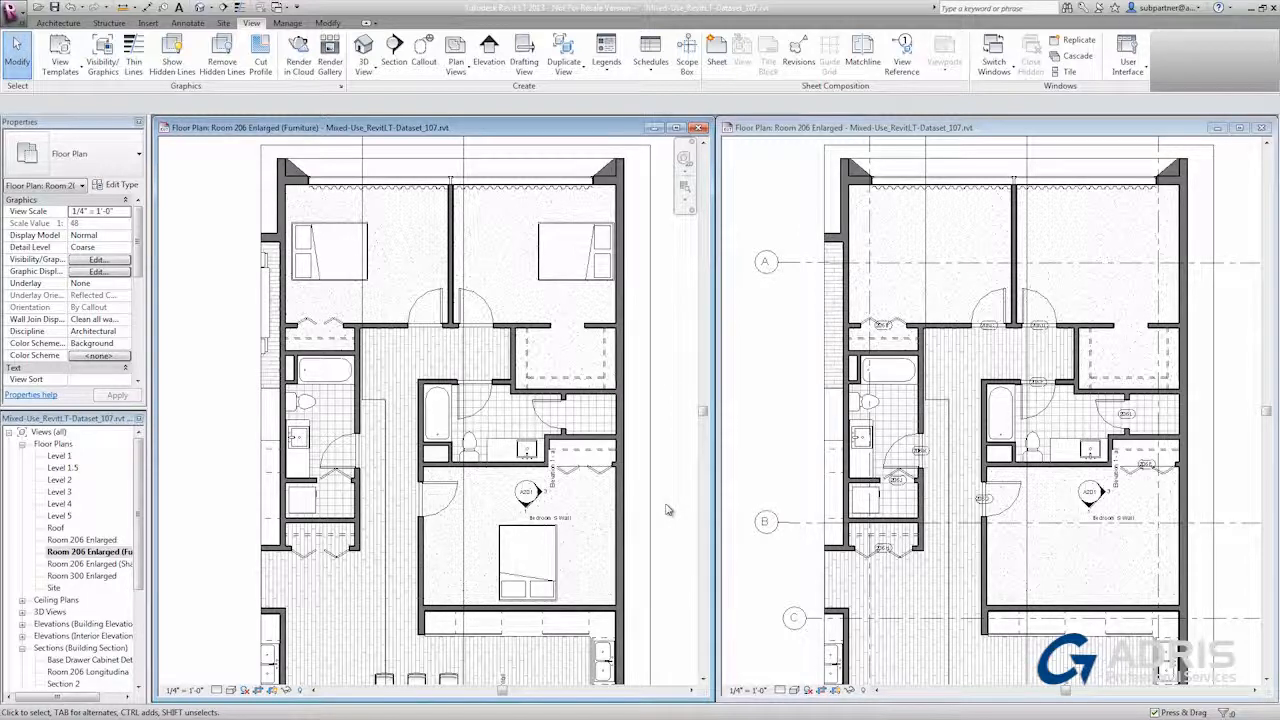
{"action": "left_click", "coordinate": [99, 259]}
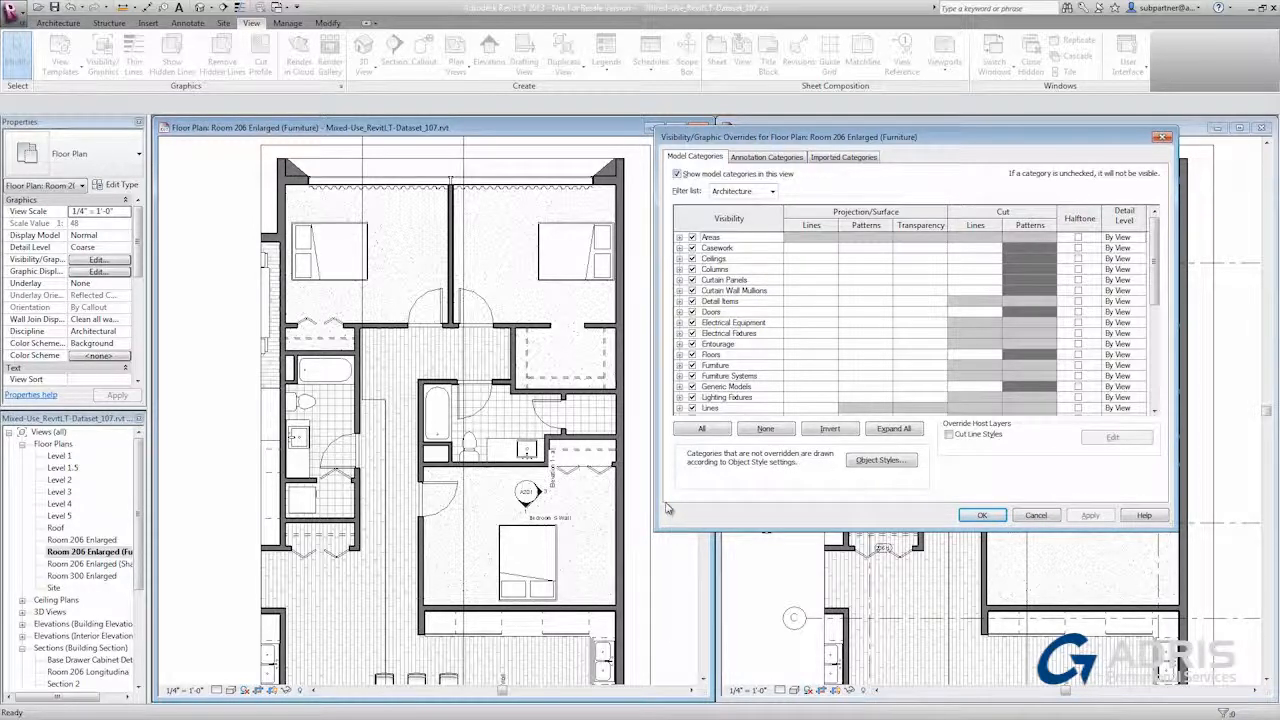
{"action": "mouse_move", "coordinate": [780, 411]}
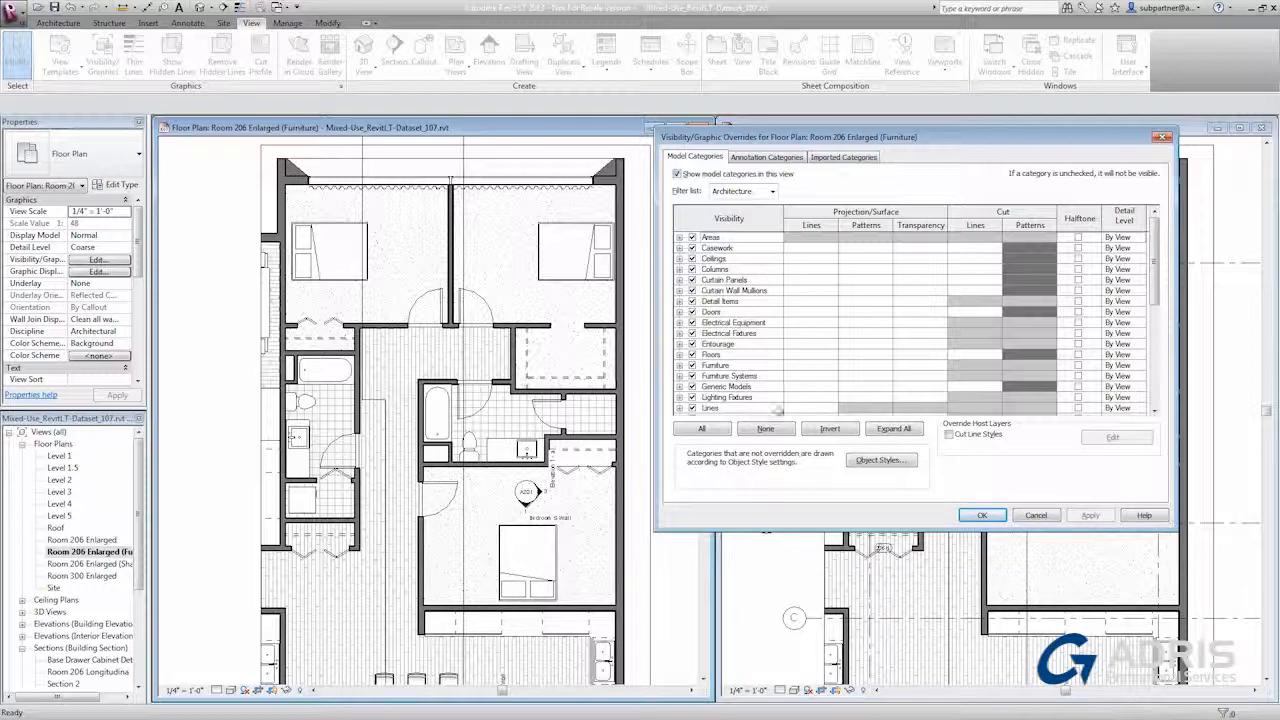
{"action": "mouse_move", "coordinate": [747, 363]}
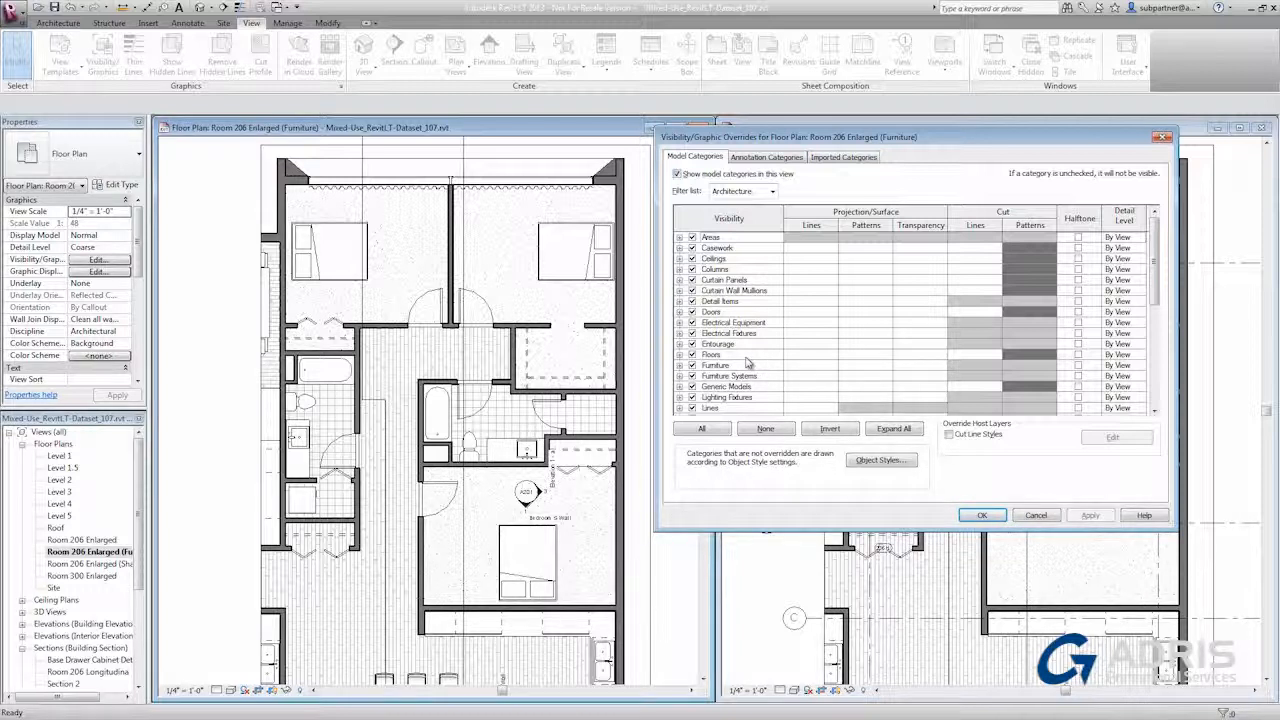
Step: Override Floors to hide surface patterns and give Furniture a solid gray fill
{"action": "left_click", "coordinate": [730, 354]}
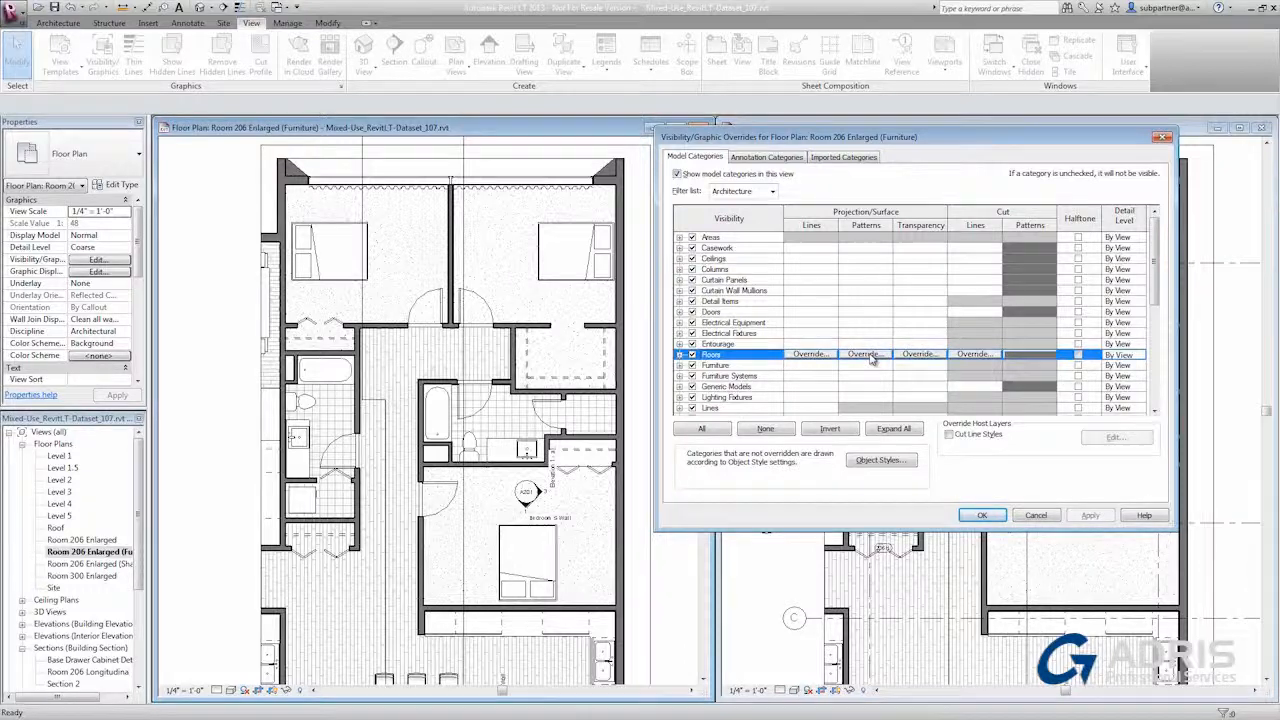
{"action": "left_click", "coordinate": [865, 354]}
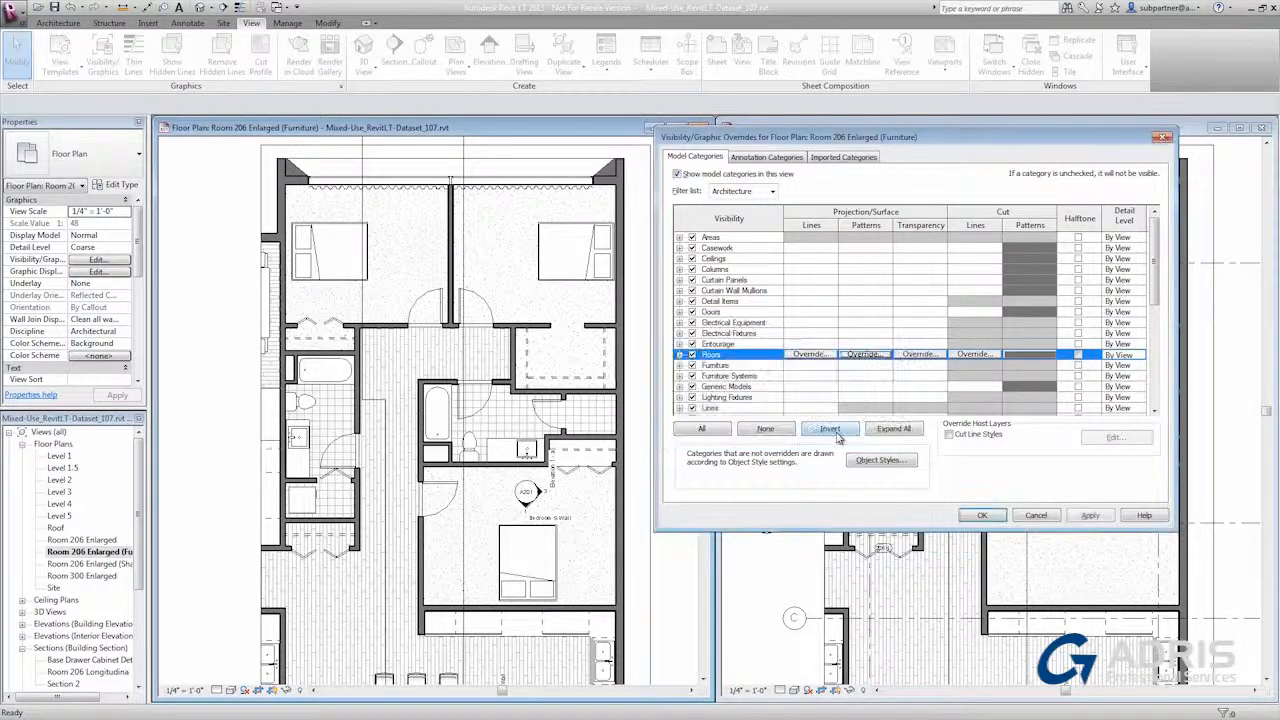
{"action": "left_click", "coordinate": [982, 515]}
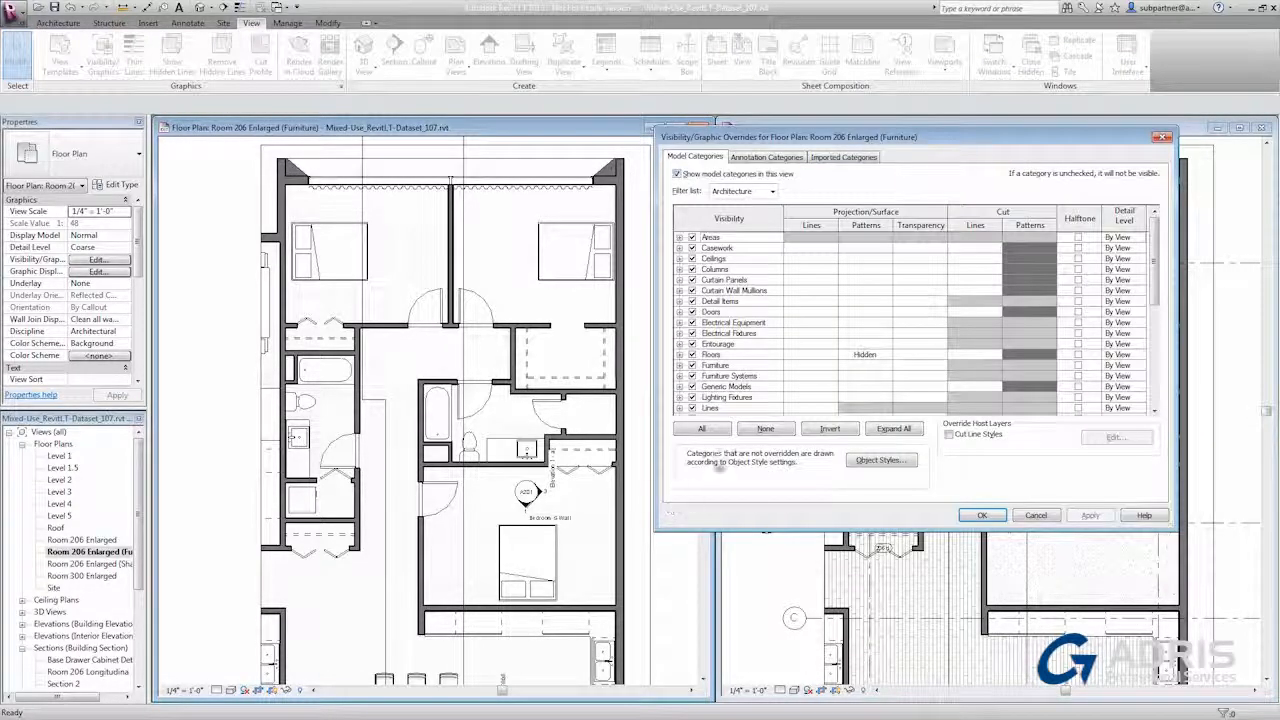
{"action": "left_click", "coordinate": [716, 365]}
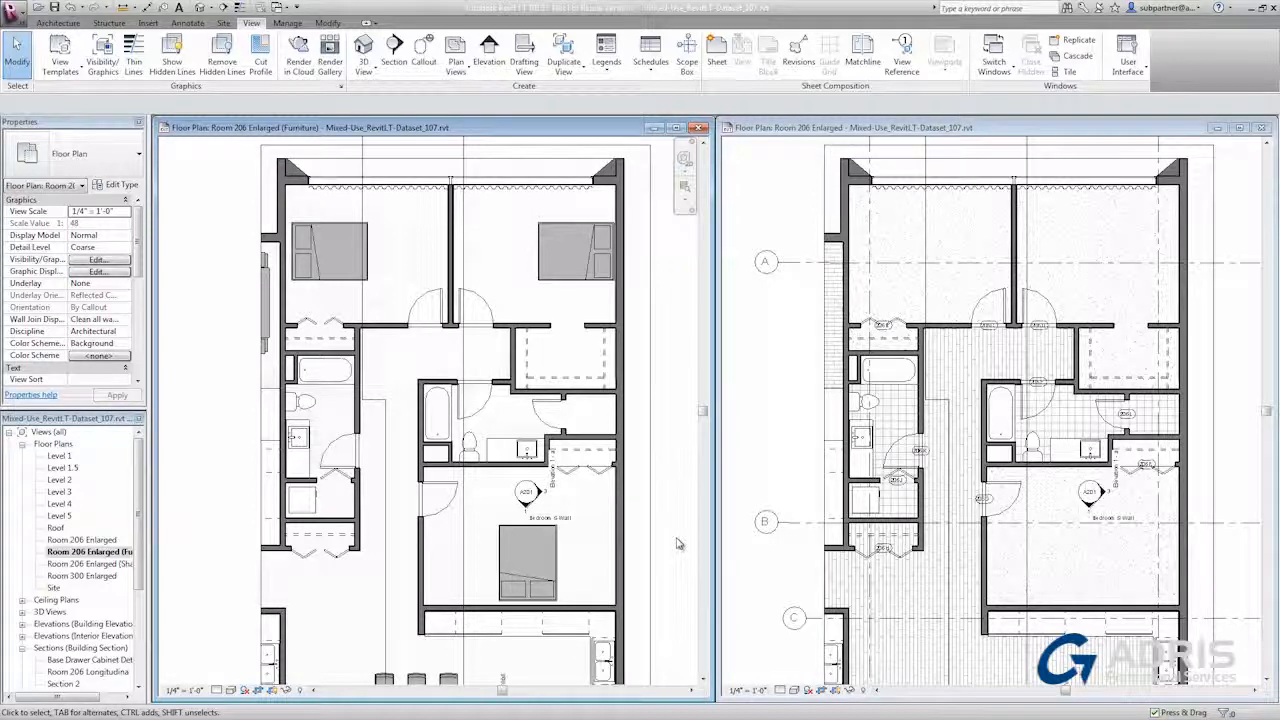
Step: Slide the bedroom door down along its wall, closer to the bed
{"action": "left_click", "coordinate": [437, 500]}
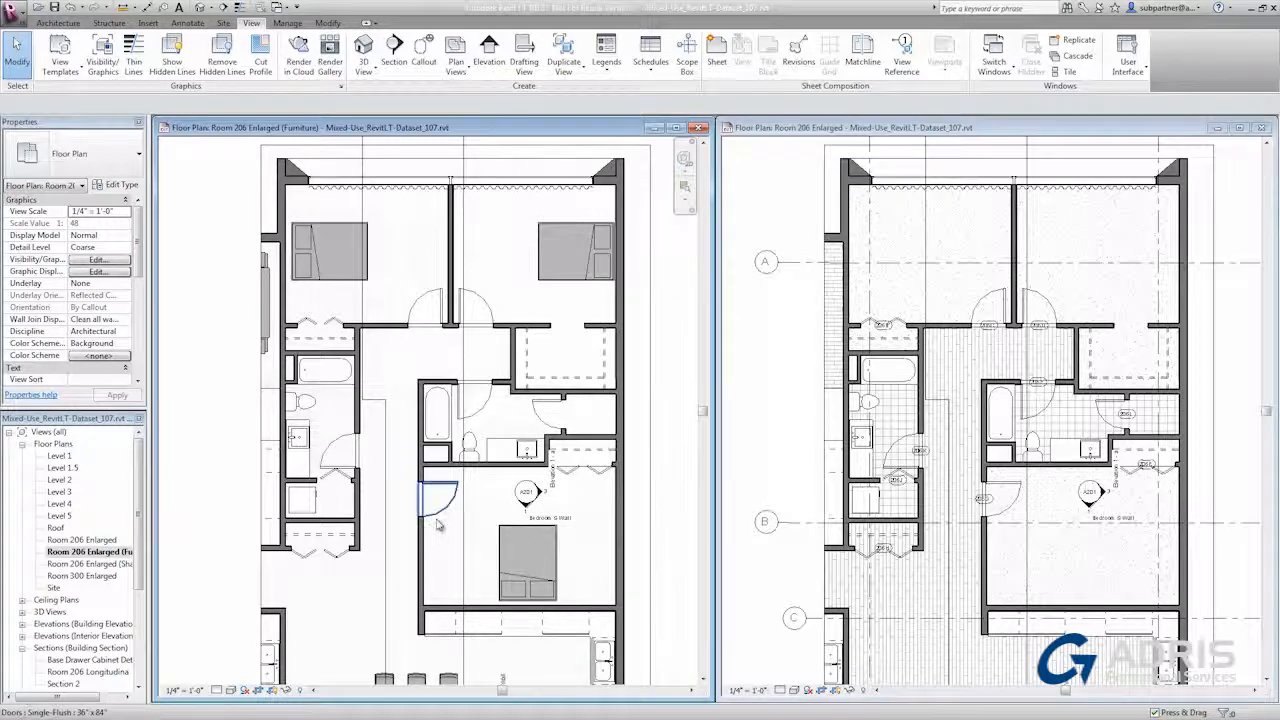
{"action": "left_click", "coordinate": [435, 500]}
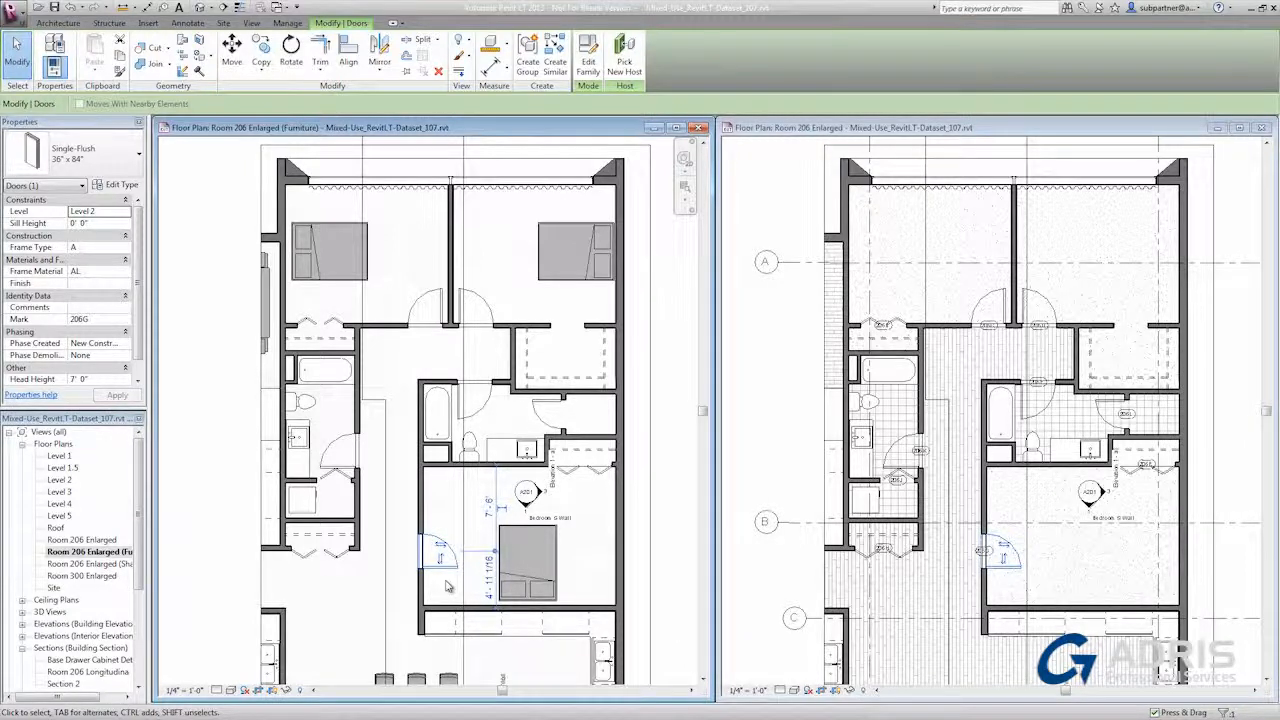
{"action": "left_click", "coordinate": [251, 23]}
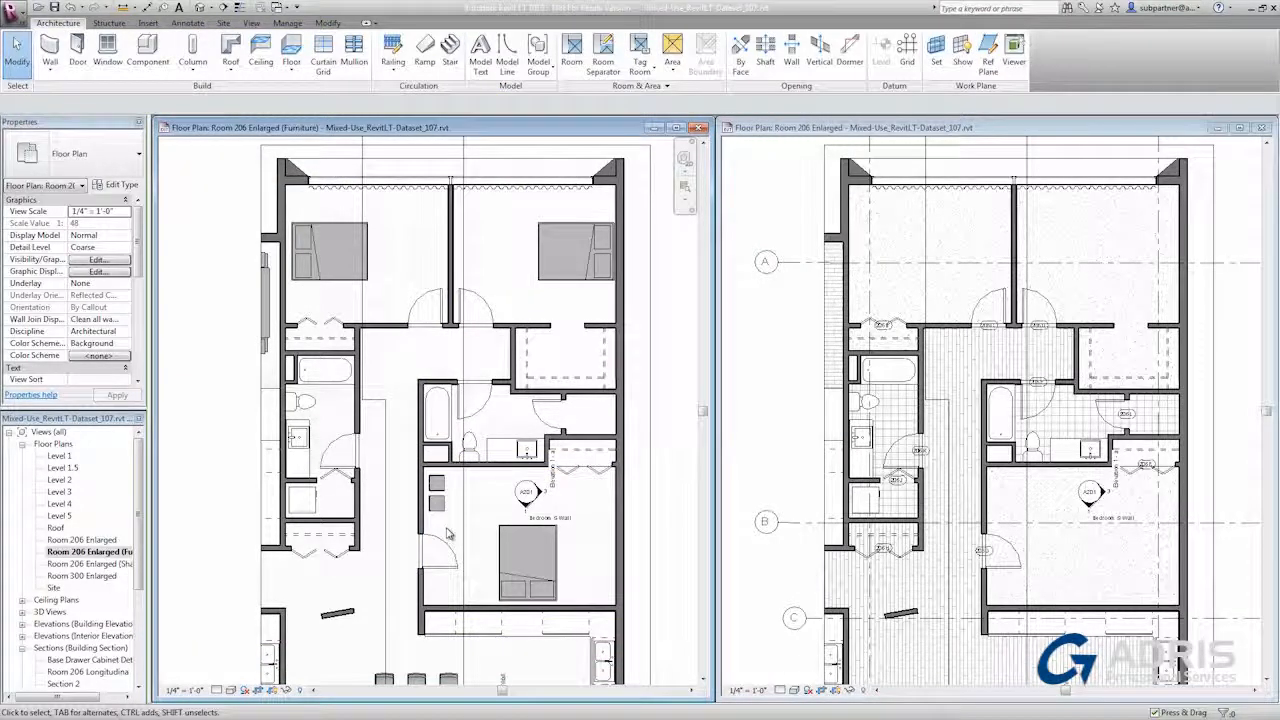
{"action": "left_click", "coordinate": [527, 562]}
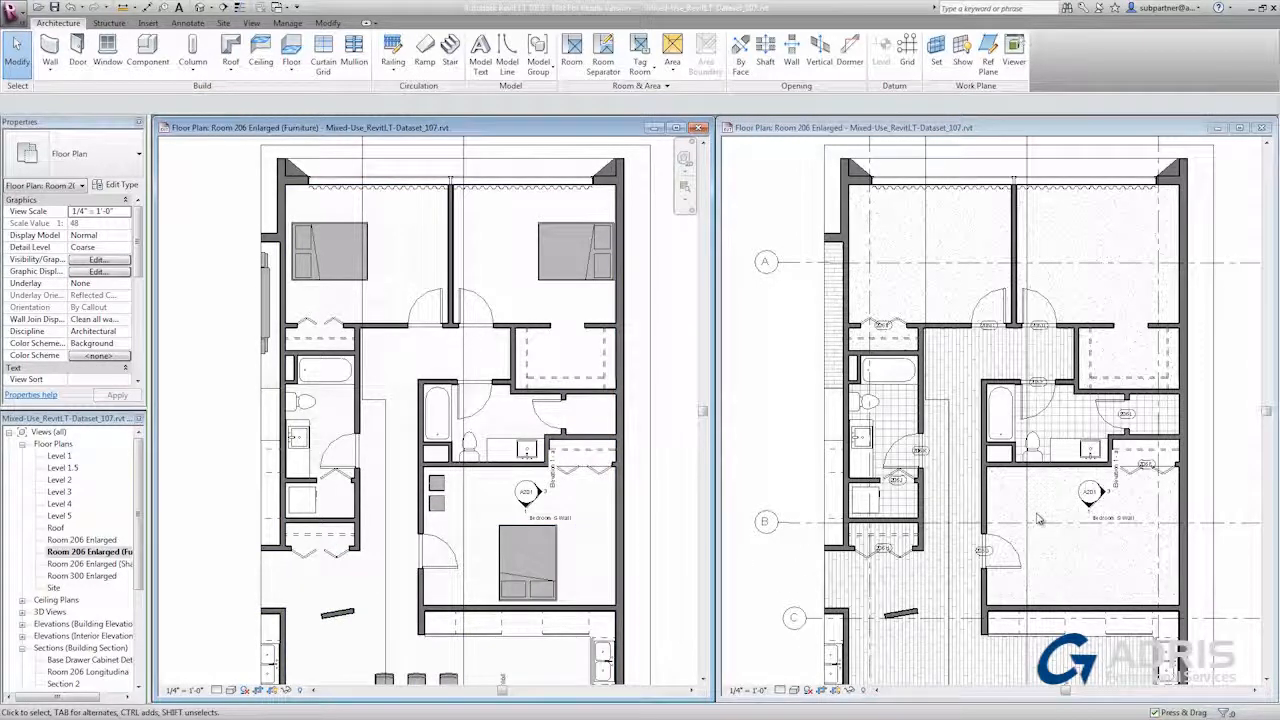
{"action": "mouse_move", "coordinate": [1038, 550]}
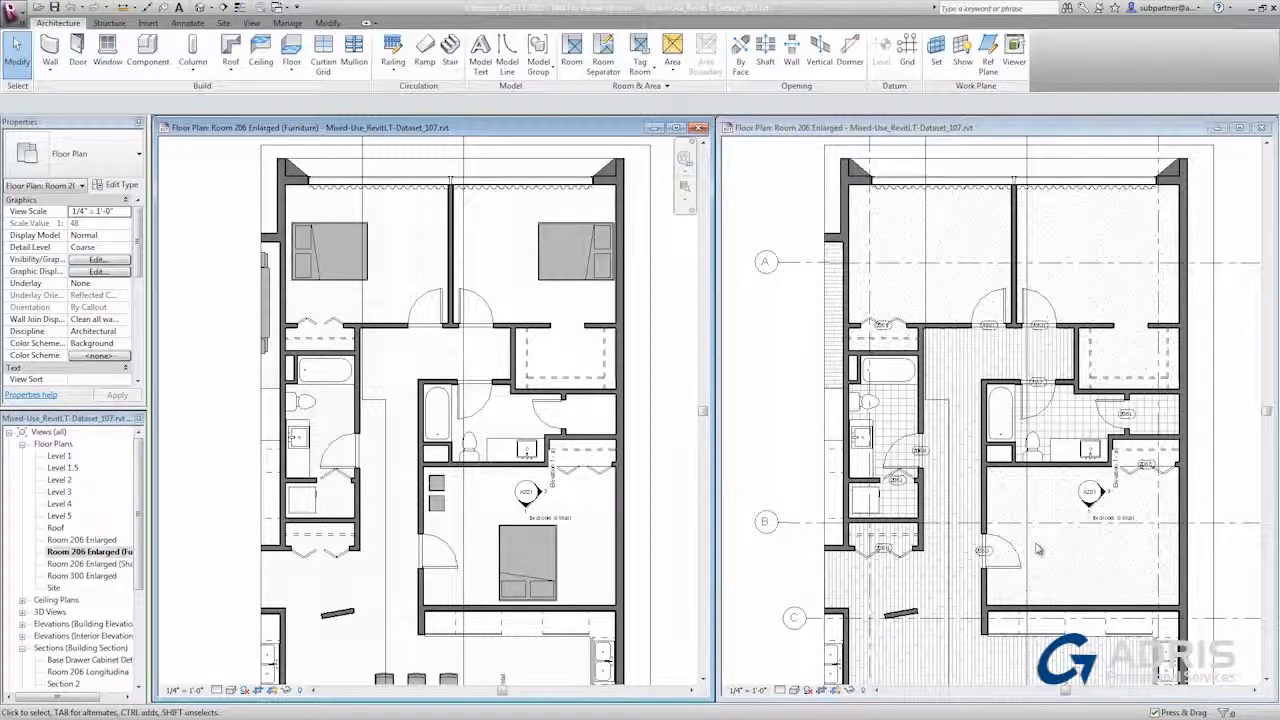
{"action": "mouse_move", "coordinate": [435, 505]}
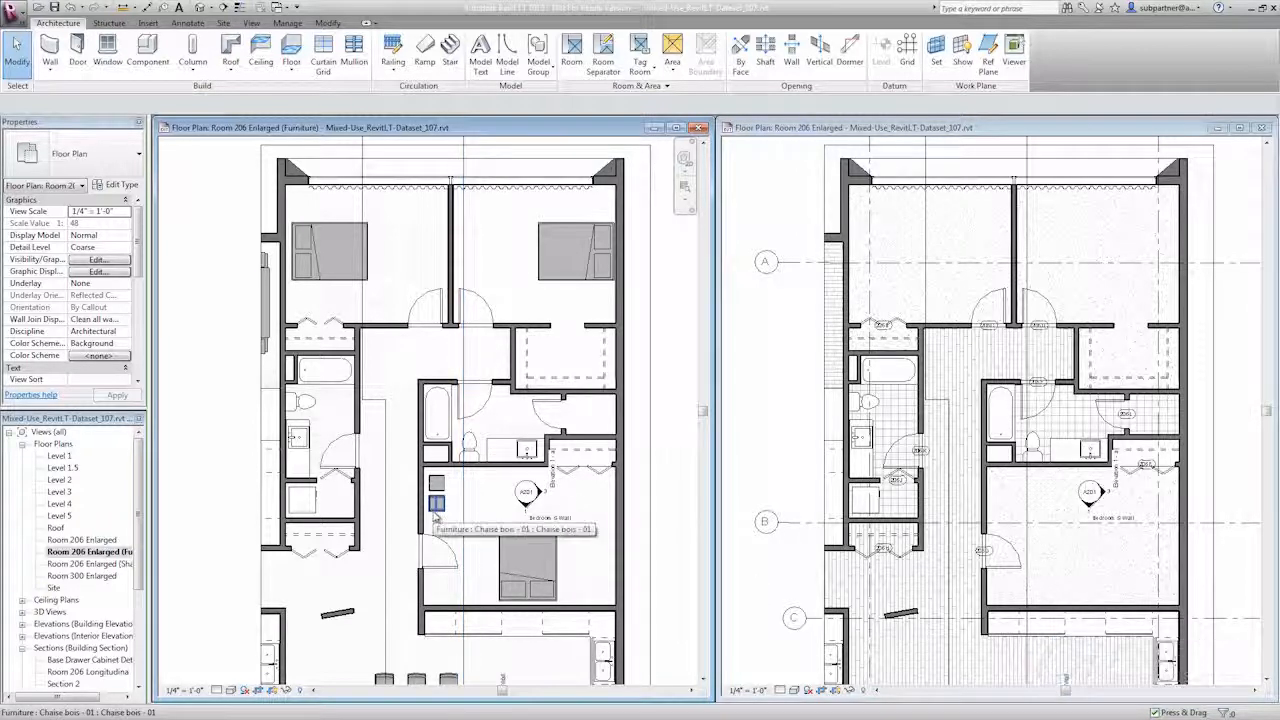